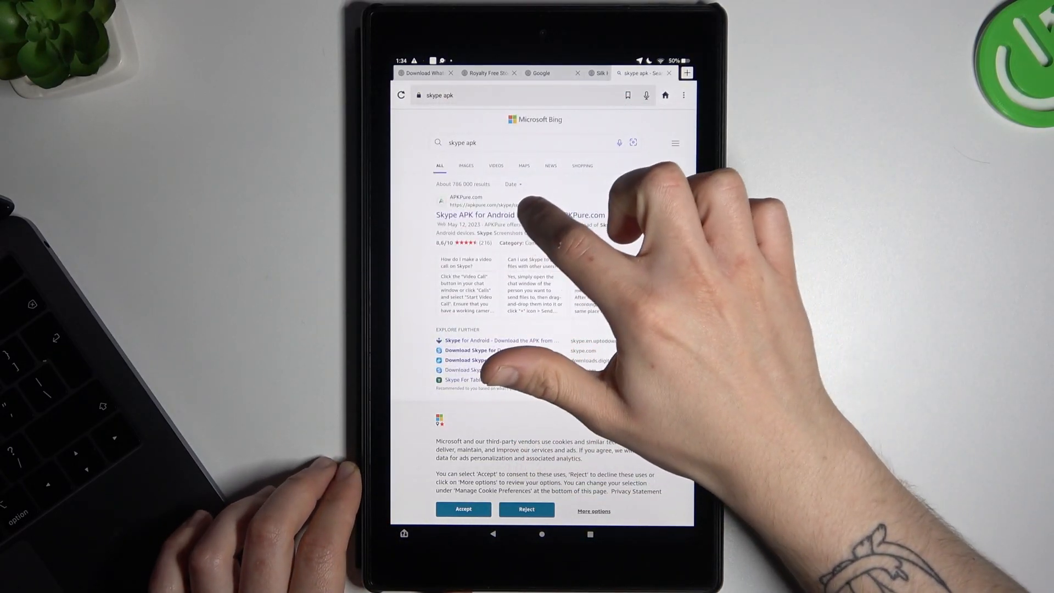
# - Open the APKPure 'Skype APK for Android' result and download the Skype APK
pyautogui.click(517, 216)
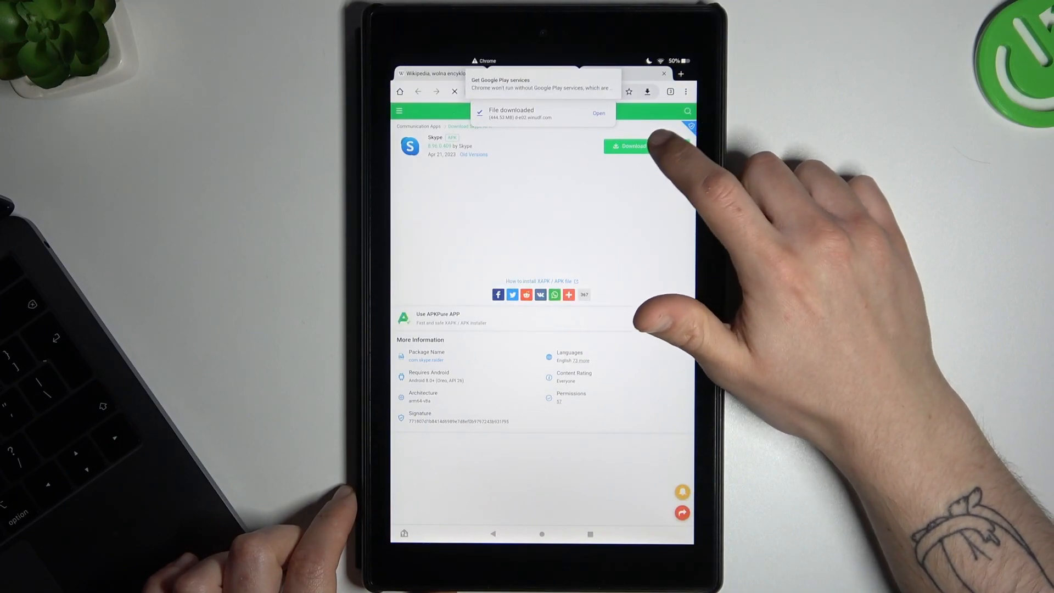
# - Re-download the Skype APK, confirming 'Download file again?', and open it for install
pyautogui.click(630, 146)
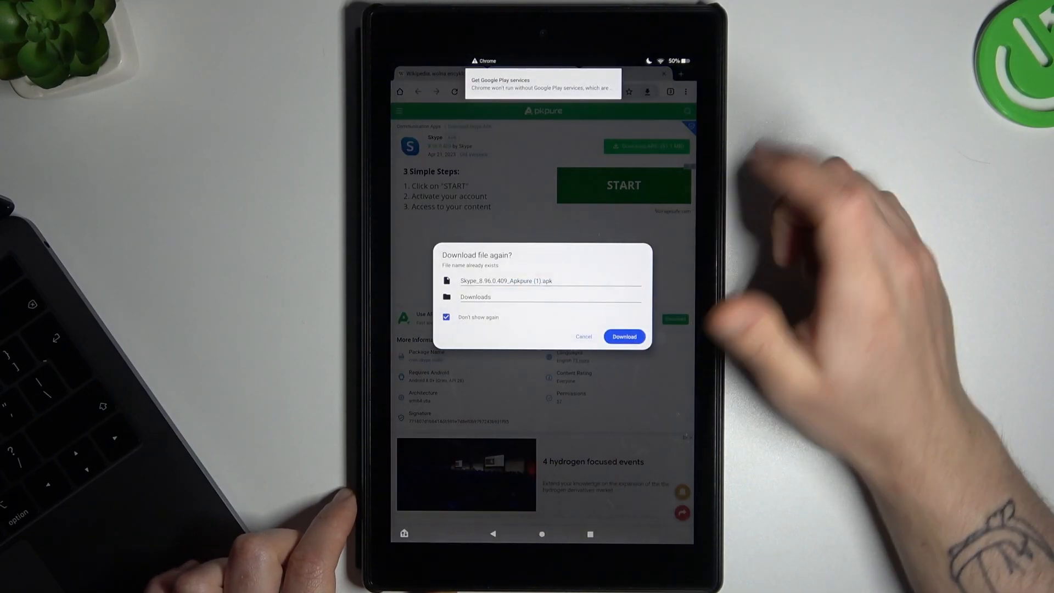
pyautogui.click(624, 336)
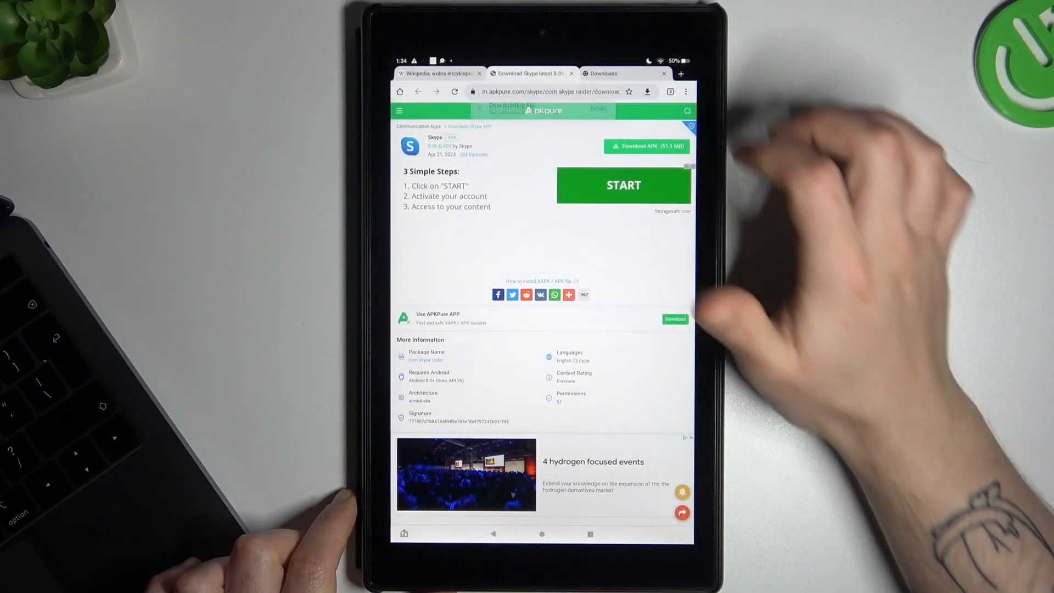
pyautogui.click(645, 146)
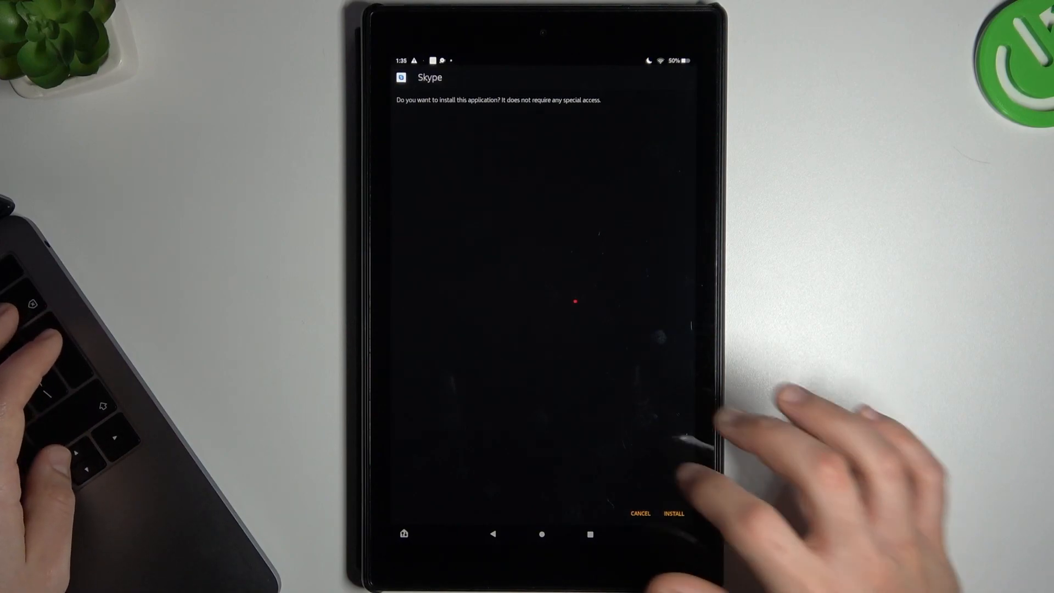
# - Reopen the Skype .apk from Downloads and attempt INSTALL, ending in 'App not installed'
pyautogui.click(673, 514)
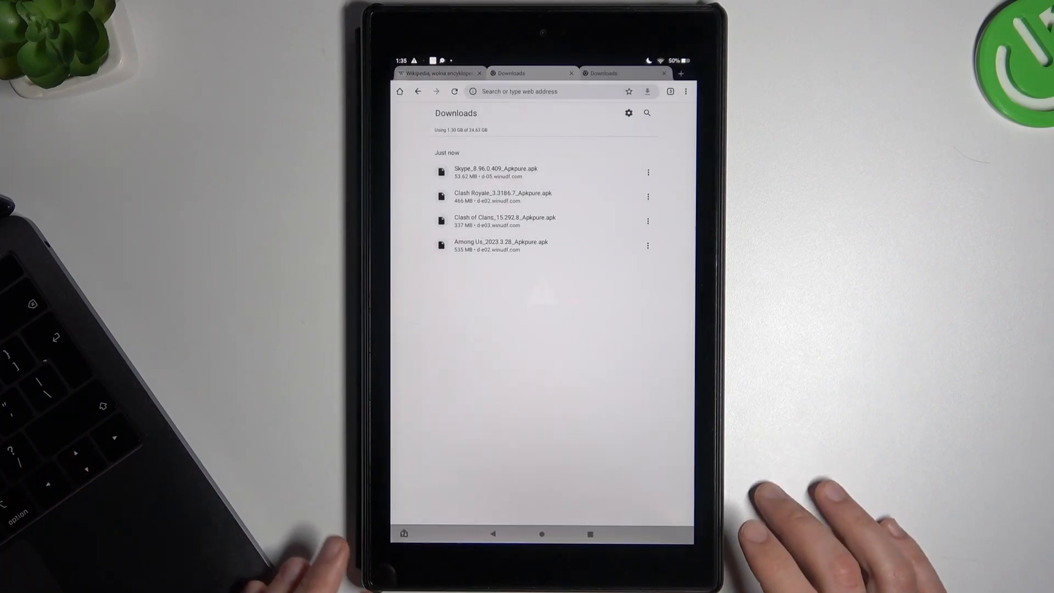
pyautogui.click(495, 172)
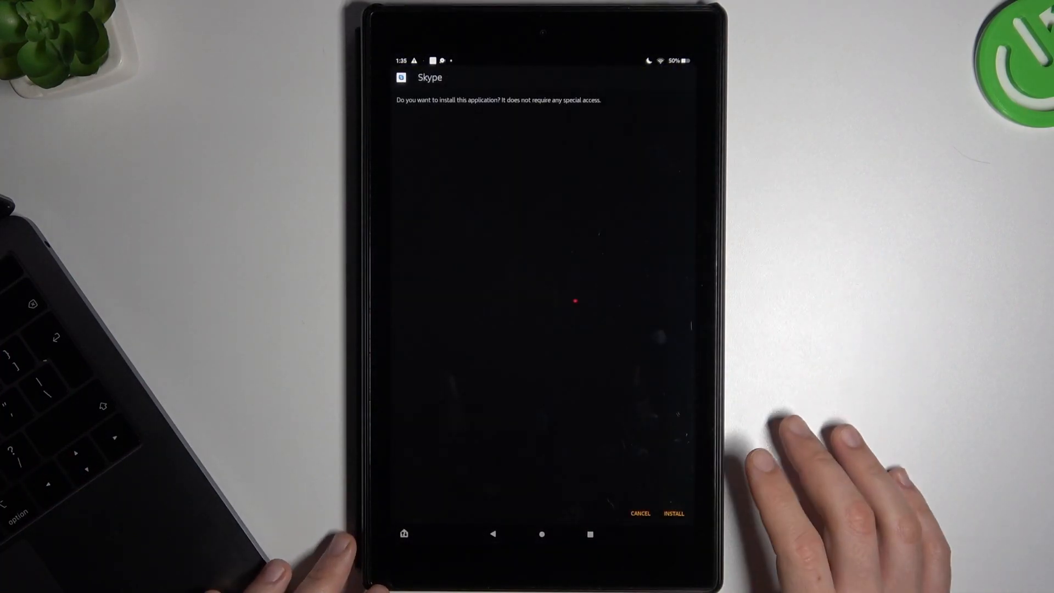
pyautogui.click(673, 513)
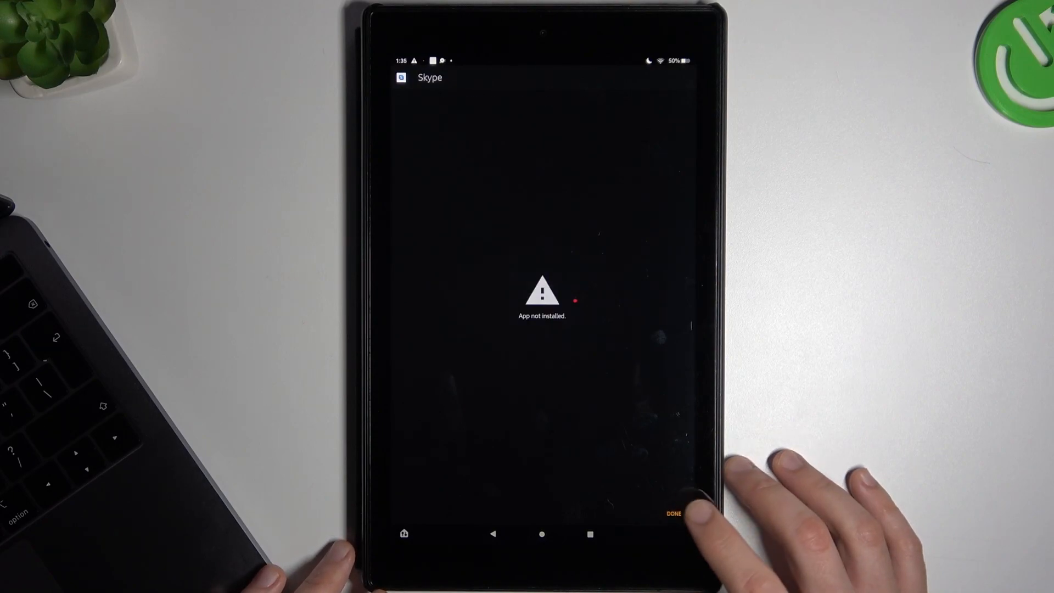
pyautogui.click(673, 514)
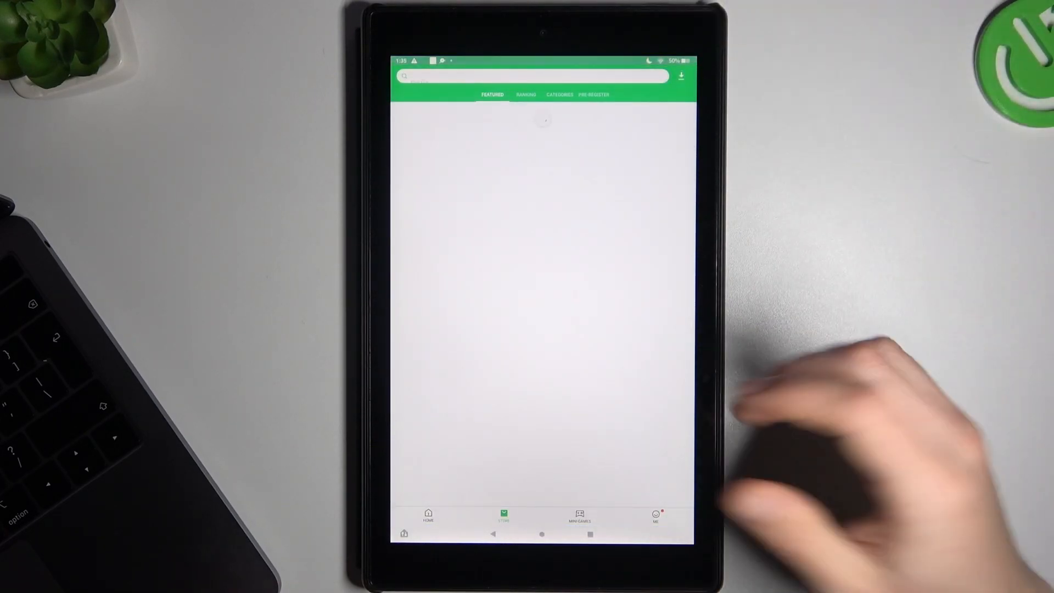
# - Search APKPure for 'skype' and start installing the Skype result
pyautogui.write('free fire')
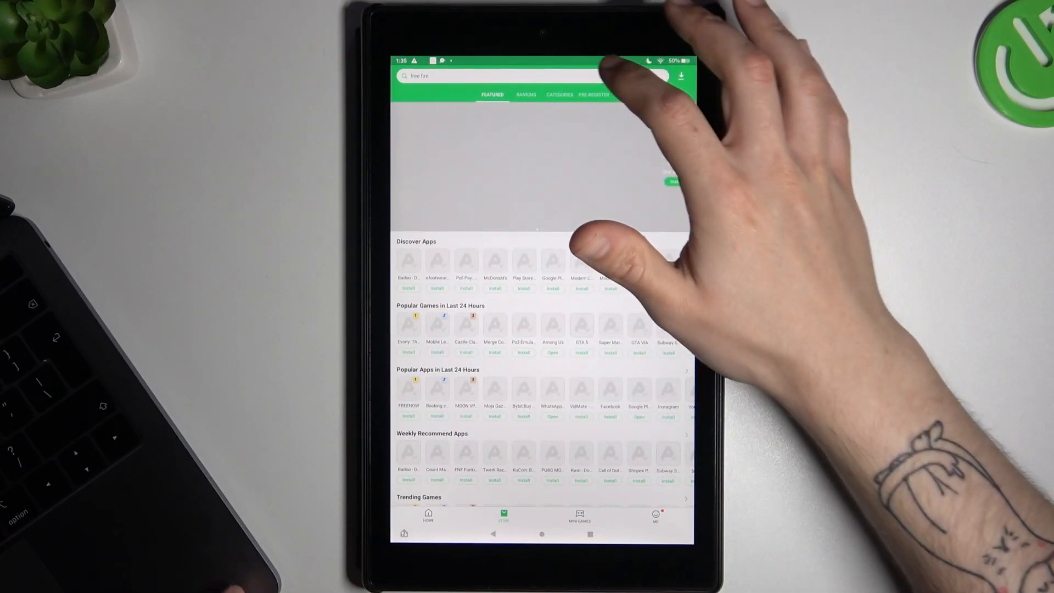
pyautogui.click(501, 76)
pyautogui.write('skype')
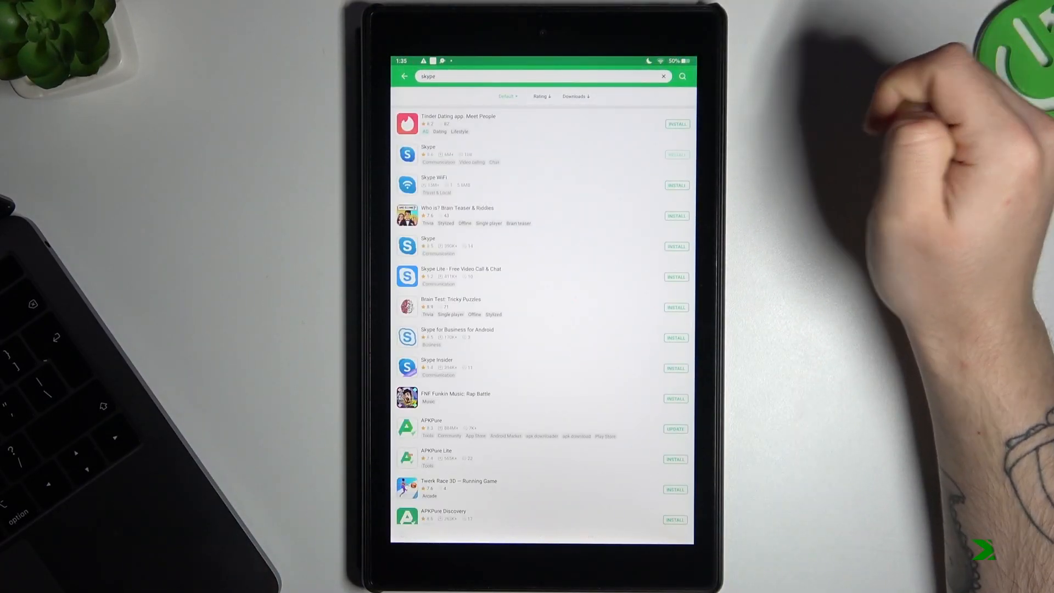
pyautogui.click(678, 155)
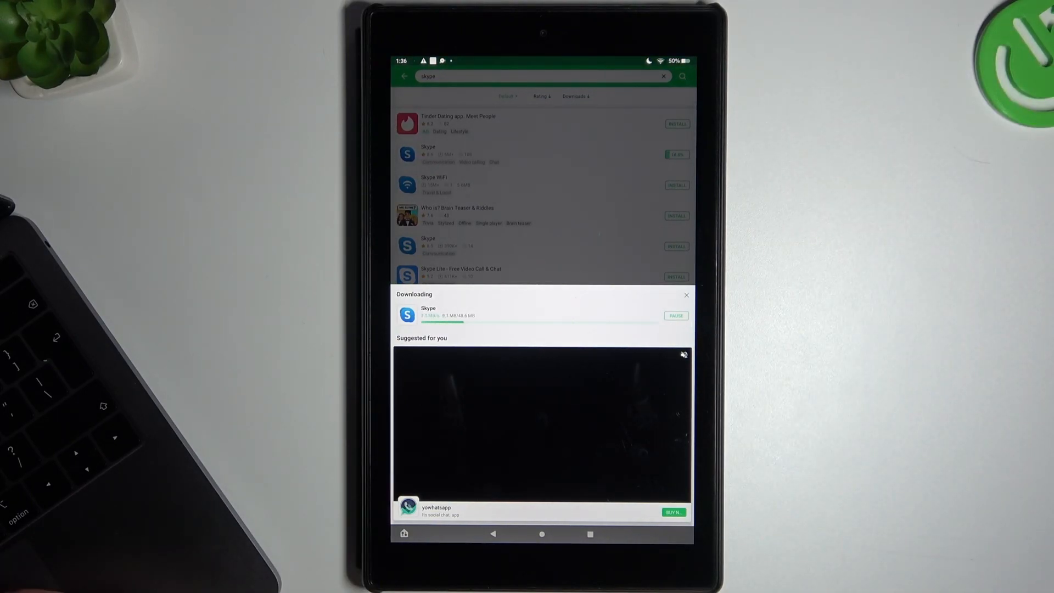